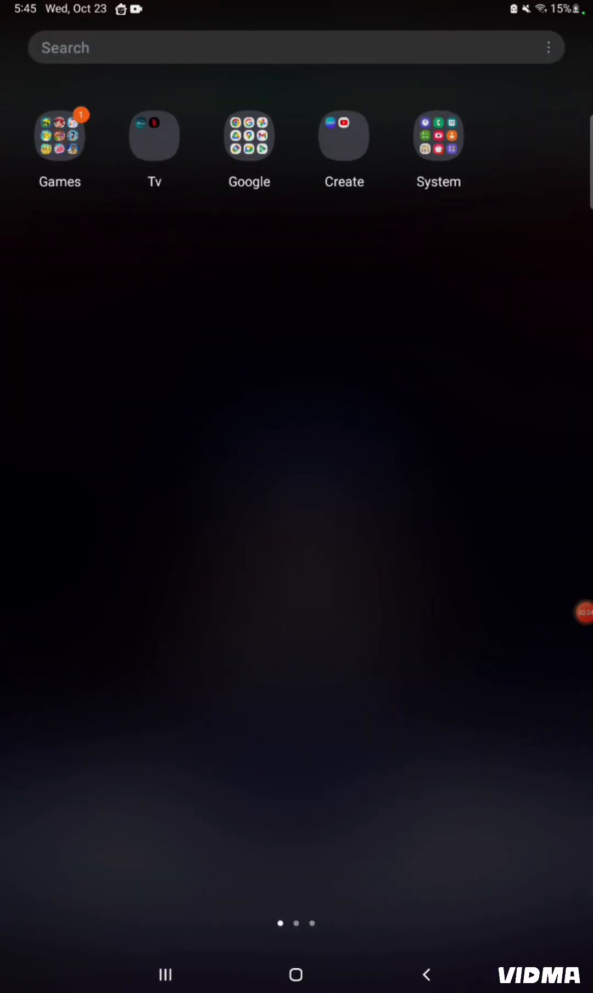
Step: Launch 宝可梦大探险 from the home screen's Games folder
{"action": "left_click", "coordinate": [59, 135]}
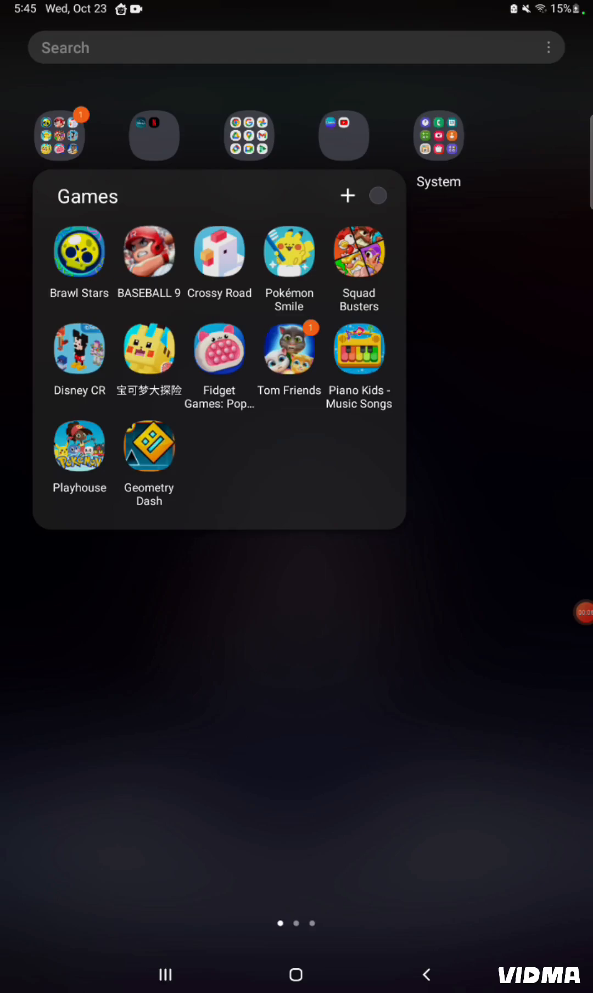
{"action": "left_click", "coordinate": [290, 252]}
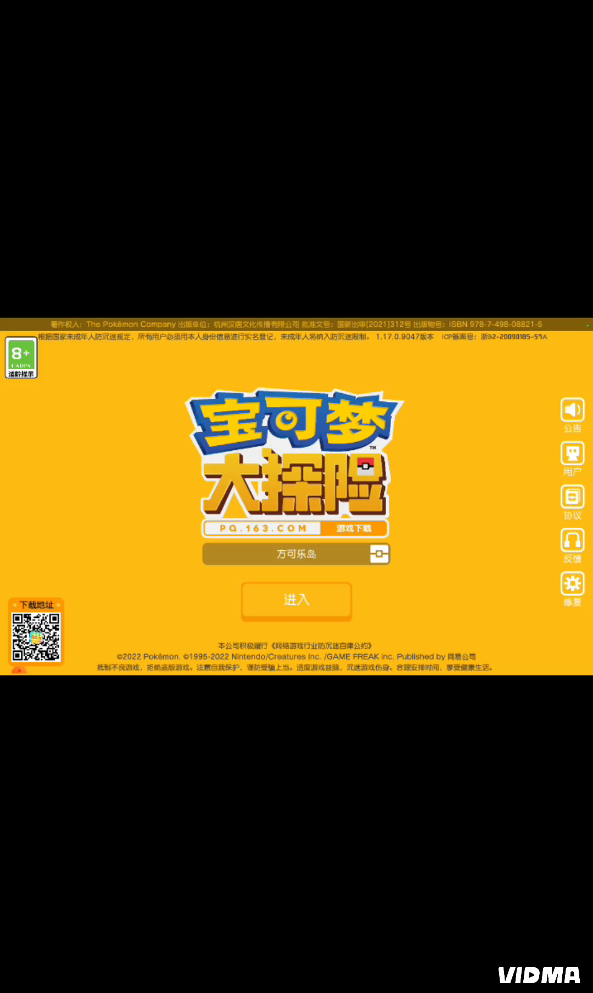
Step: Log in with the saved NetEase account, accept 同意并登录, and open the 用户 center
{"action": "left_click", "coordinate": [571, 462]}
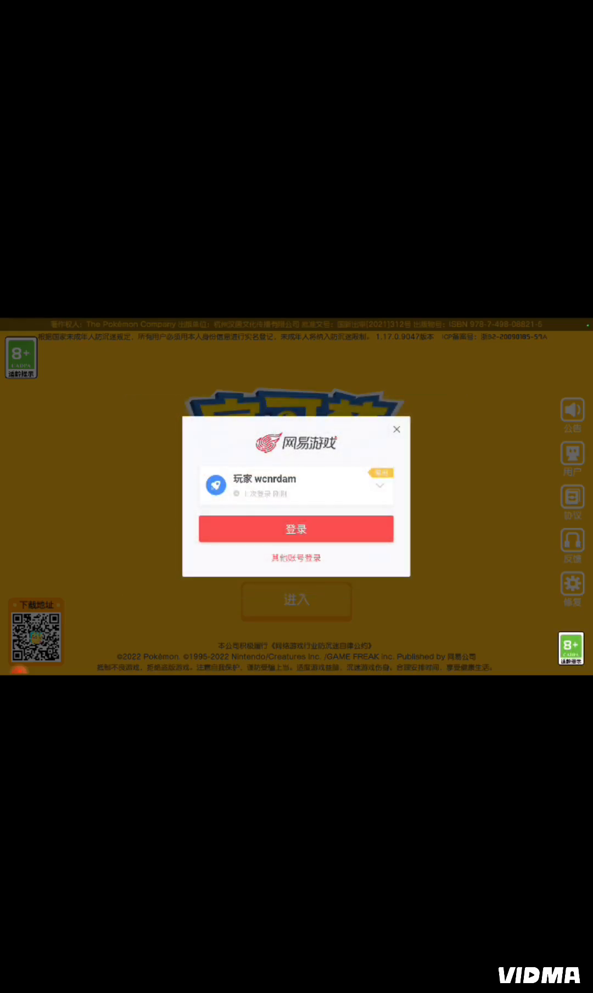
{"action": "left_click", "coordinate": [379, 486]}
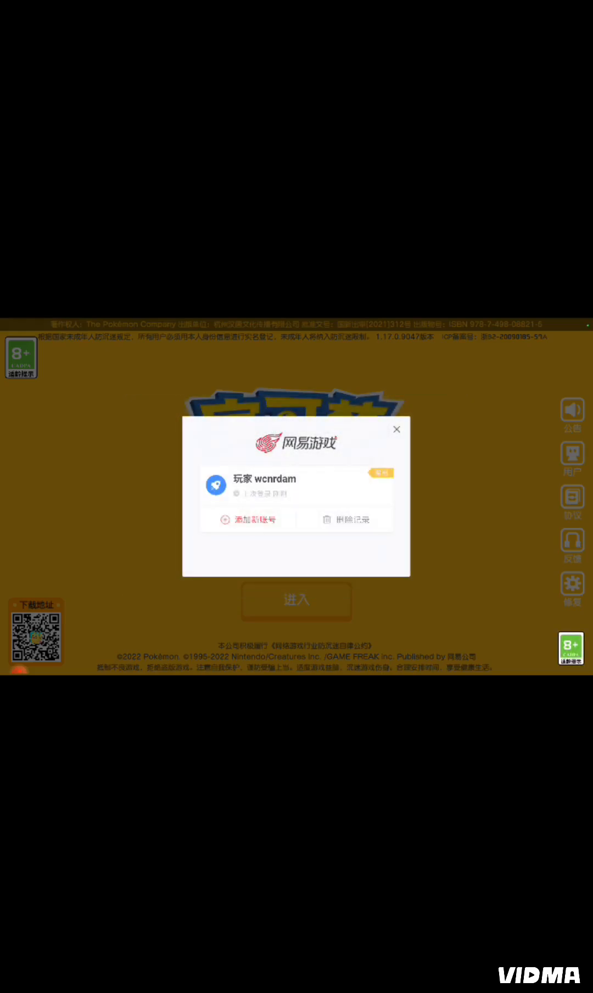
{"action": "left_click", "coordinate": [248, 520]}
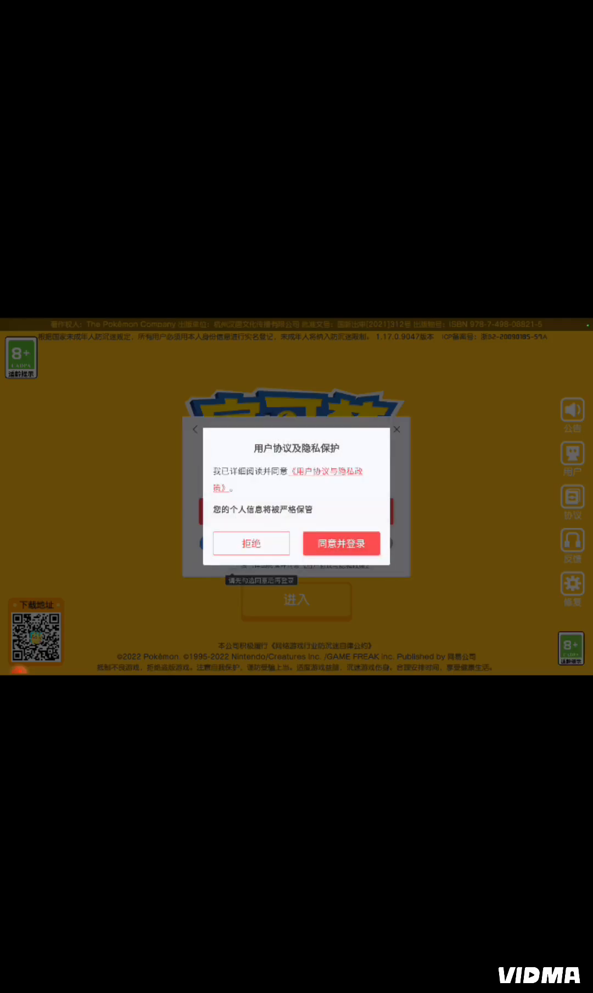
{"action": "left_click", "coordinate": [340, 543]}
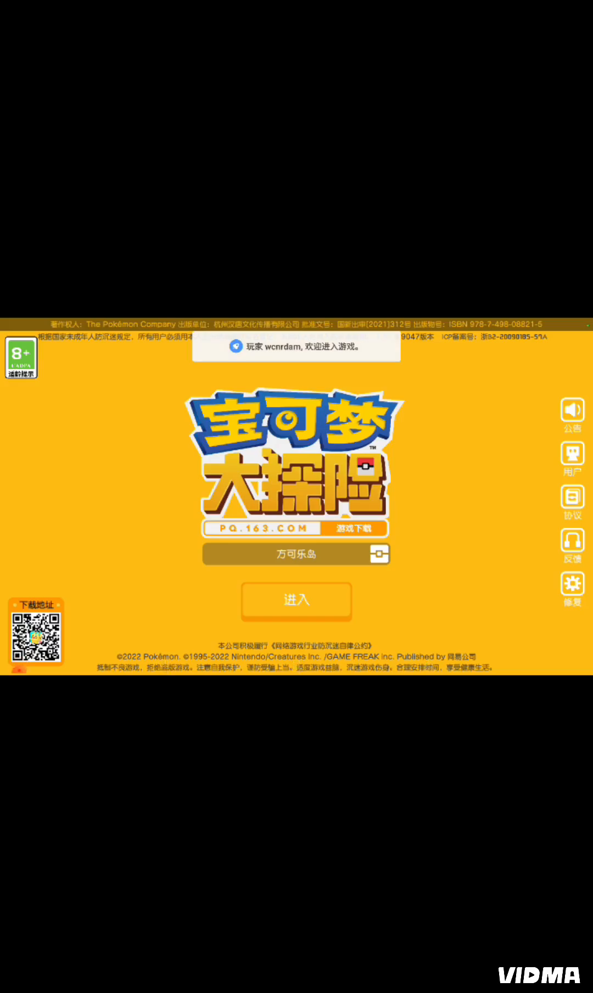
{"action": "left_click", "coordinate": [572, 458]}
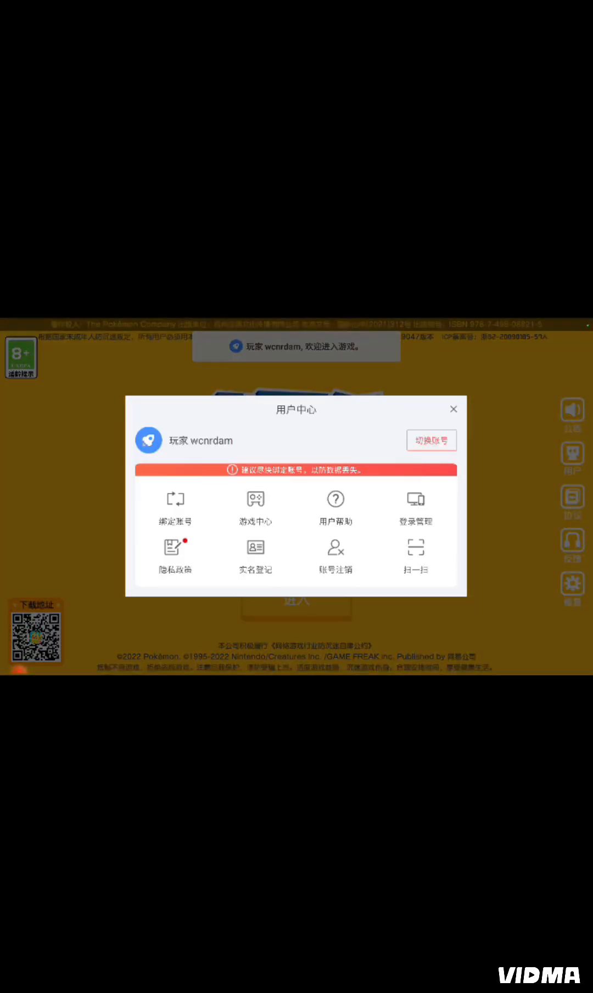
Step: Tap an option in the user center, leaving the game for the ID verification video
{"action": "left_click", "coordinate": [453, 409]}
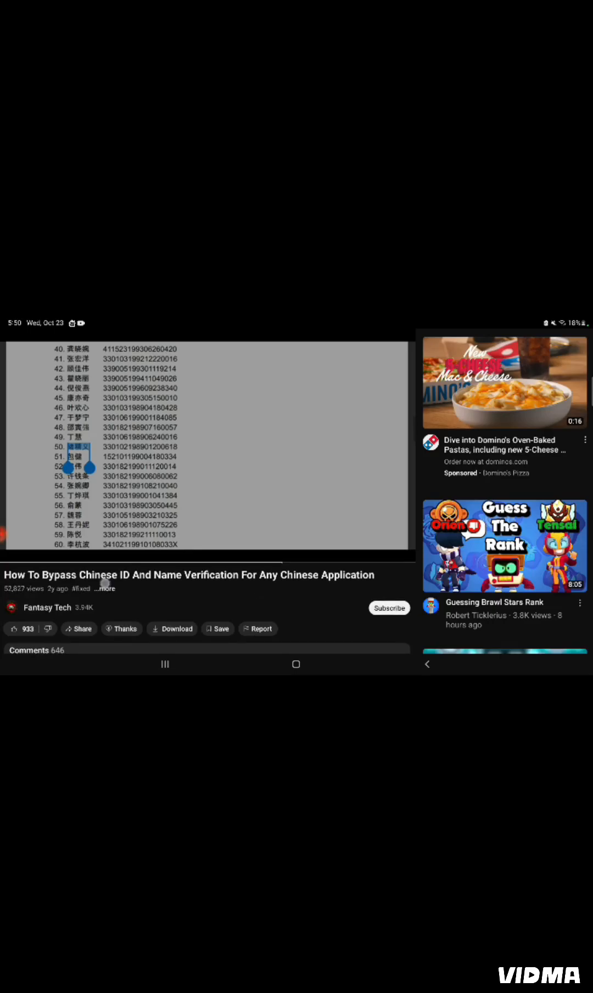
Step: Open the Chinese Identity Information PDF linked in the video's description
{"action": "left_click", "coordinate": [105, 588]}
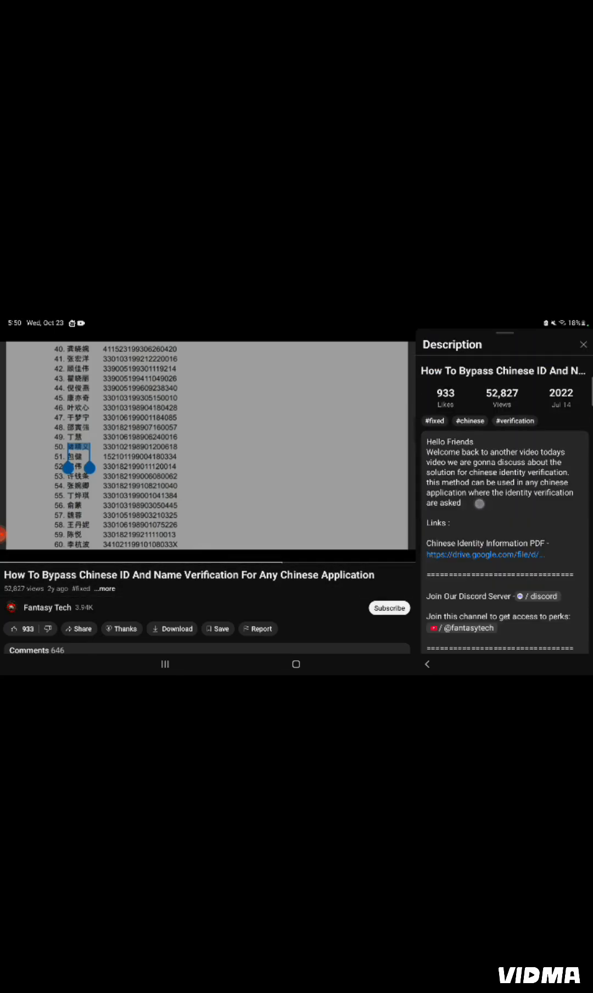
{"action": "scroll", "scroll_direction": "down", "scroll_amount": 3}
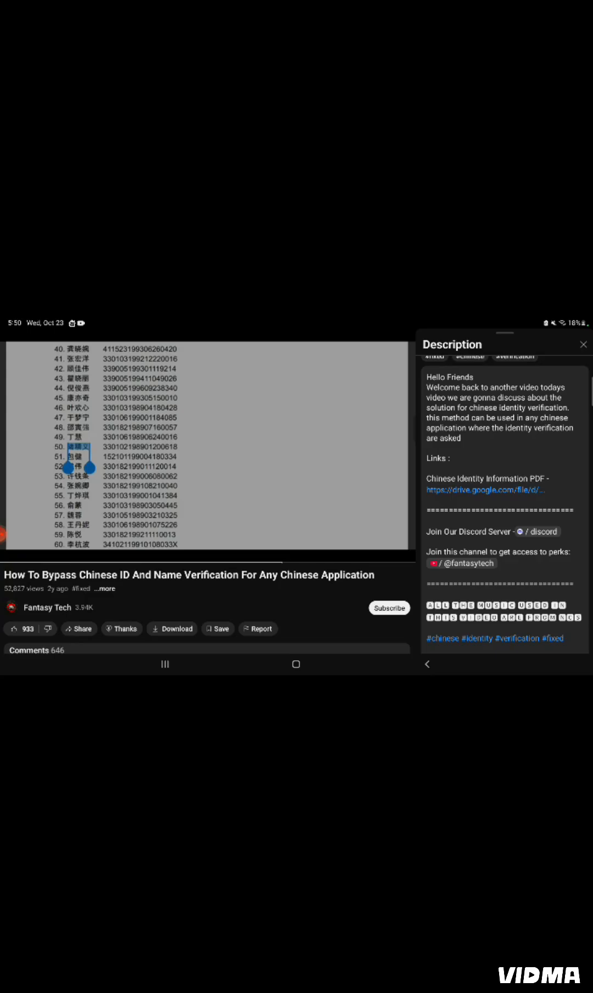
{"action": "left_click", "coordinate": [485, 489]}
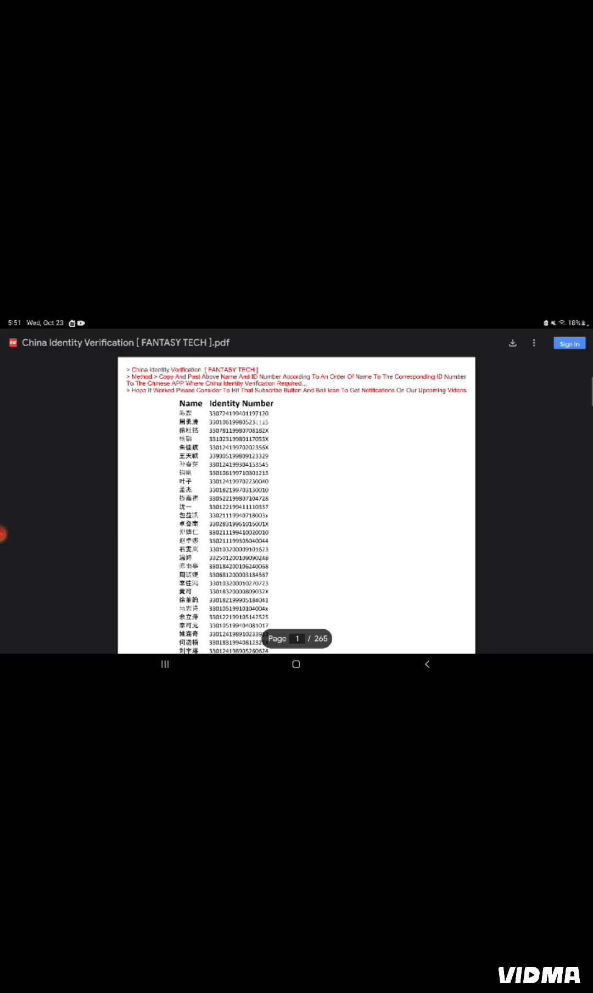
Step: Select the first ID number, scroll the PDF to page 2, then show recent apps
{"action": "double_click", "coordinate": [236, 422]}
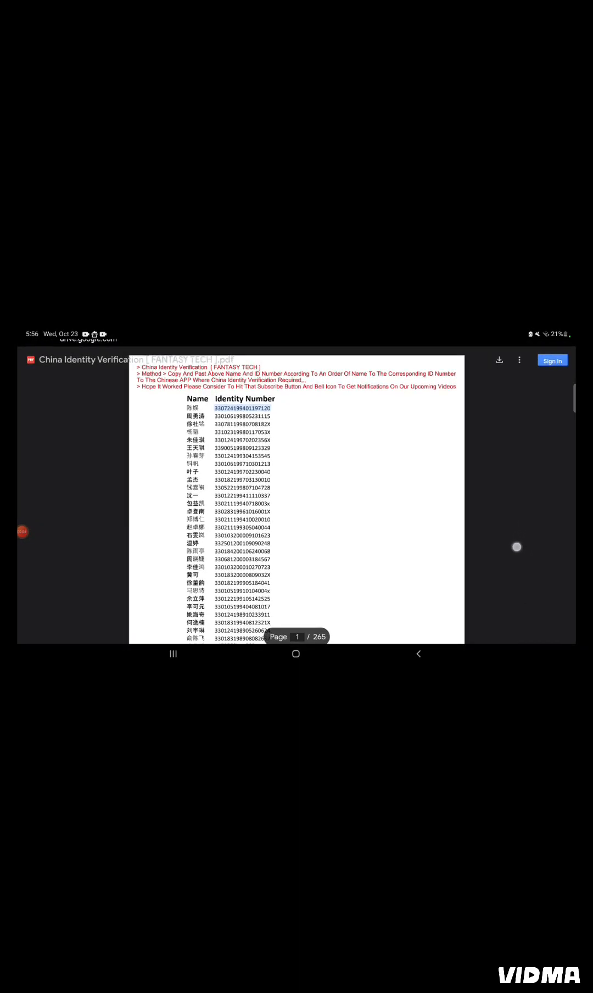
{"action": "scroll", "scroll_direction": "down", "scroll_amount": 3}
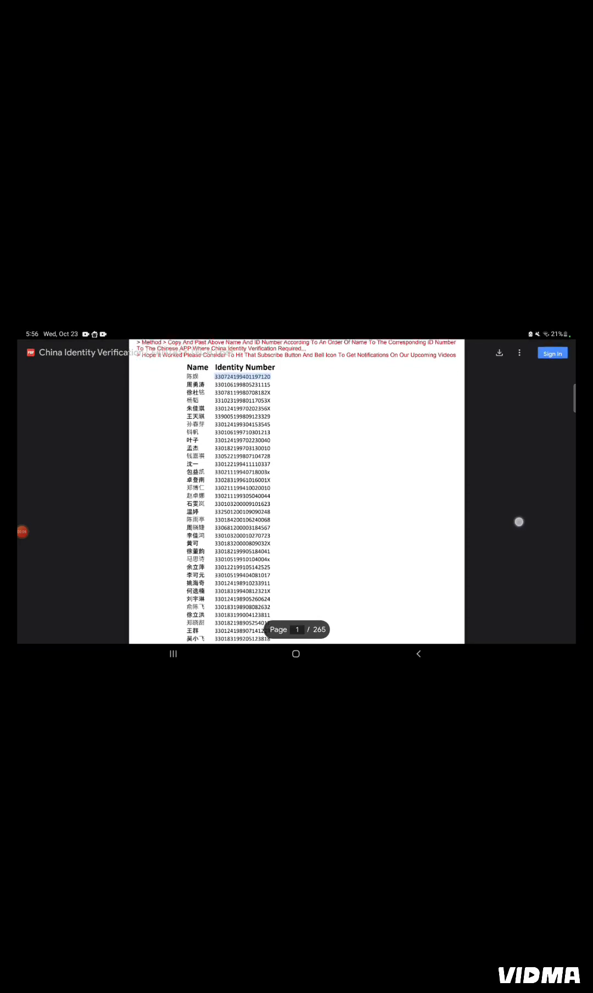
{"action": "scroll", "scroll_direction": "down", "scroll_amount": 3}
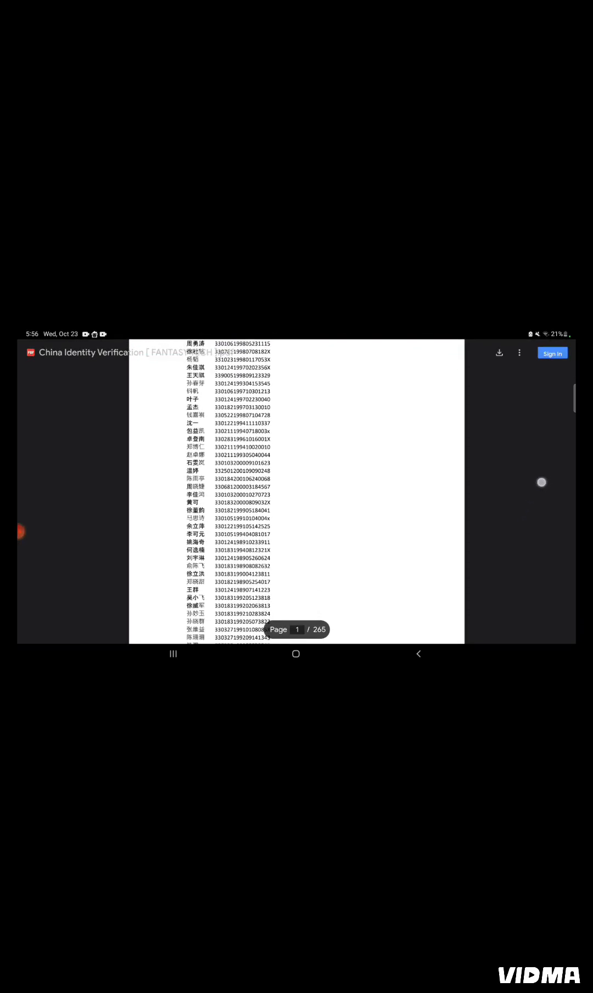
{"action": "scroll", "scroll_direction": "down", "scroll_amount": 3}
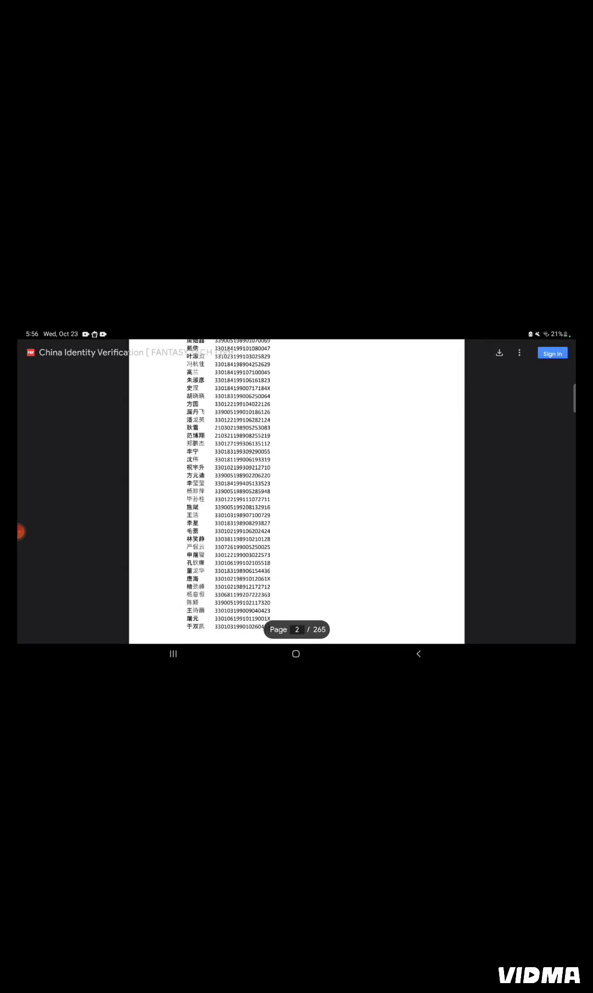
{"action": "left_click", "coordinate": [296, 654]}
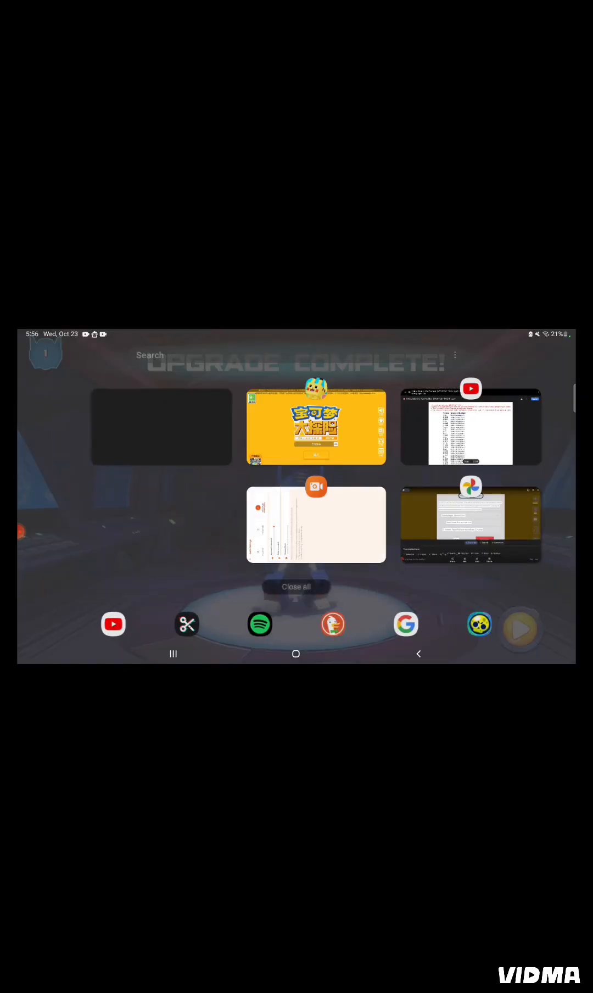
Step: Return to the browser and scroll QooApp's Pokémon Quest Simplified Chinese page
{"action": "left_click", "coordinate": [316, 426]}
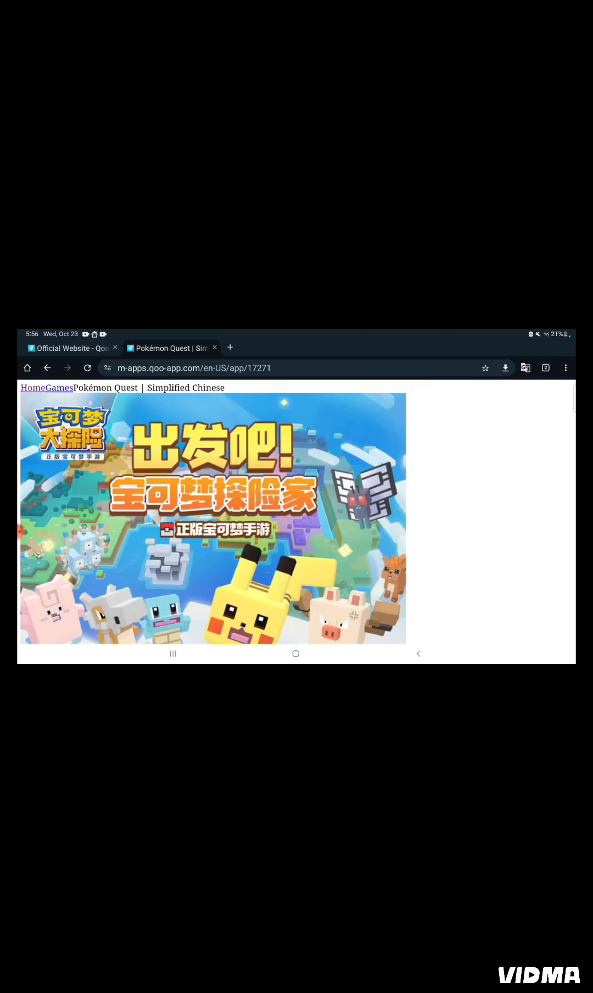
{"action": "scroll", "scroll_direction": "down", "scroll_amount": 3}
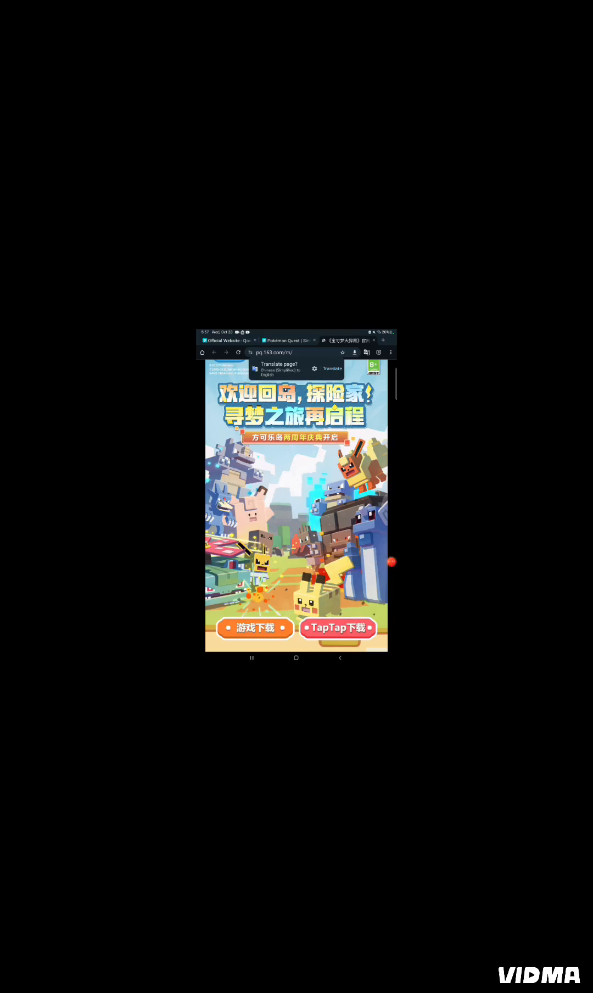
Step: Scroll down the pq.163.com official site page
{"action": "scroll", "scroll_direction": "down", "scroll_amount": 3}
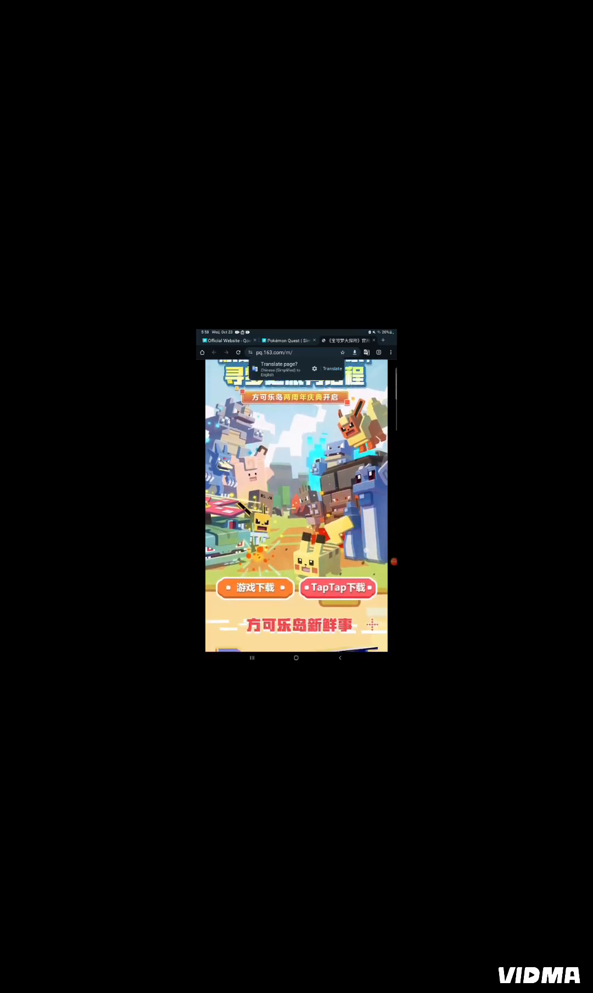
{"action": "scroll", "scroll_direction": "down", "scroll_amount": 3}
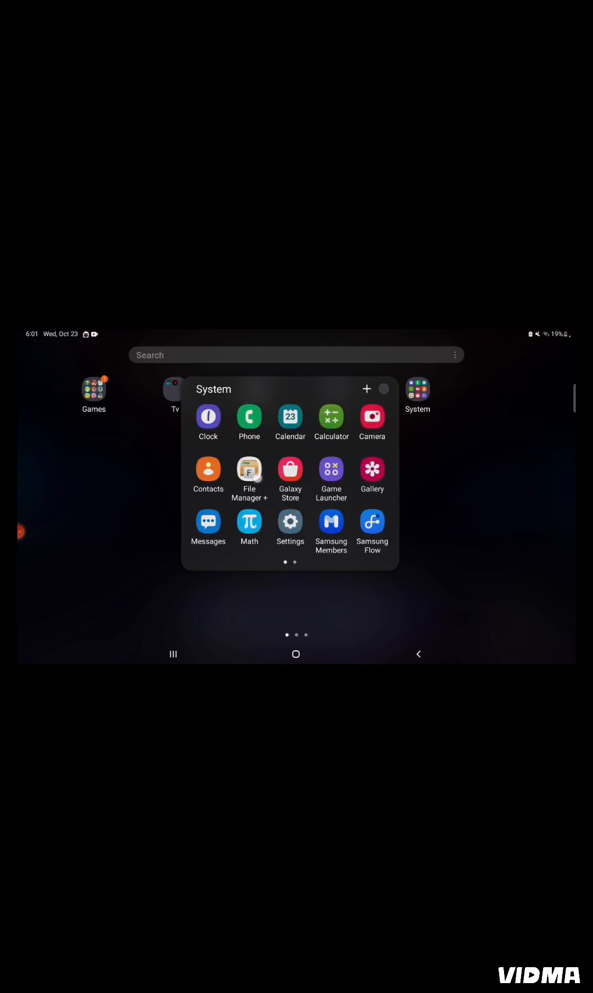
Step: Install PokemonQuest_20241009.apk from the Downloads folder in File Manager +
{"action": "left_click", "coordinate": [248, 472]}
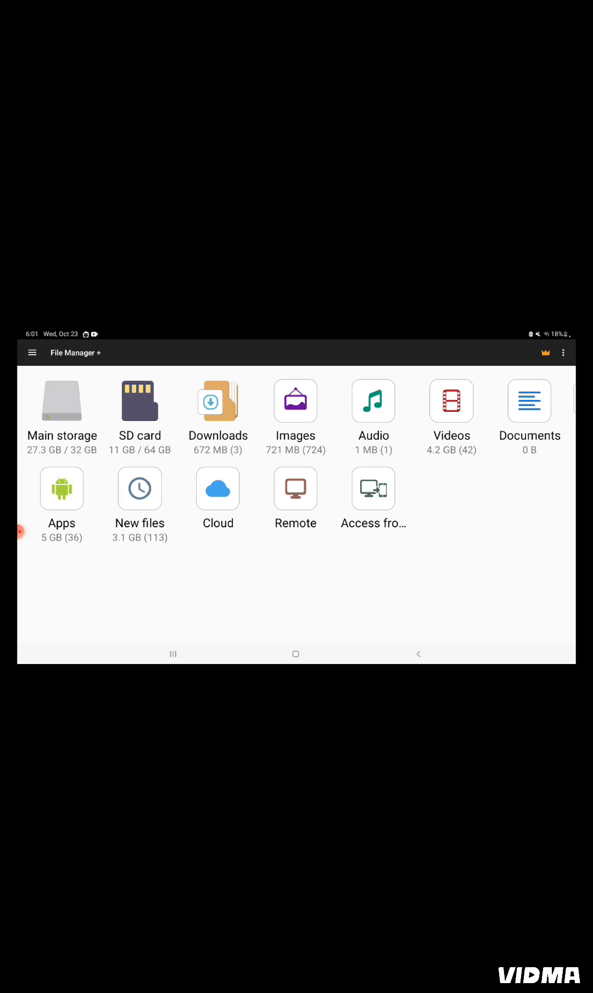
{"action": "left_click", "coordinate": [218, 401]}
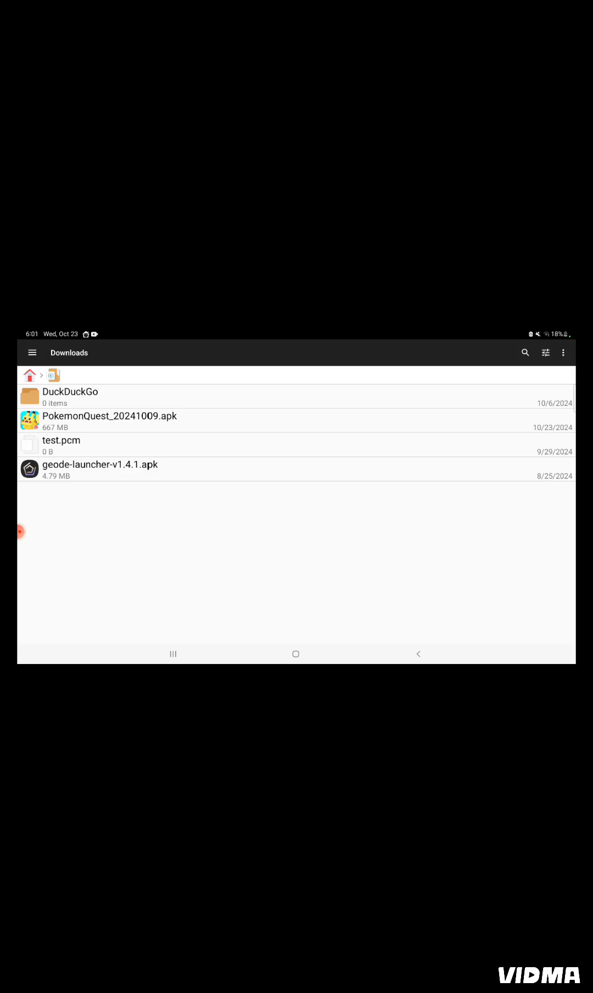
{"action": "left_click", "coordinate": [100, 464]}
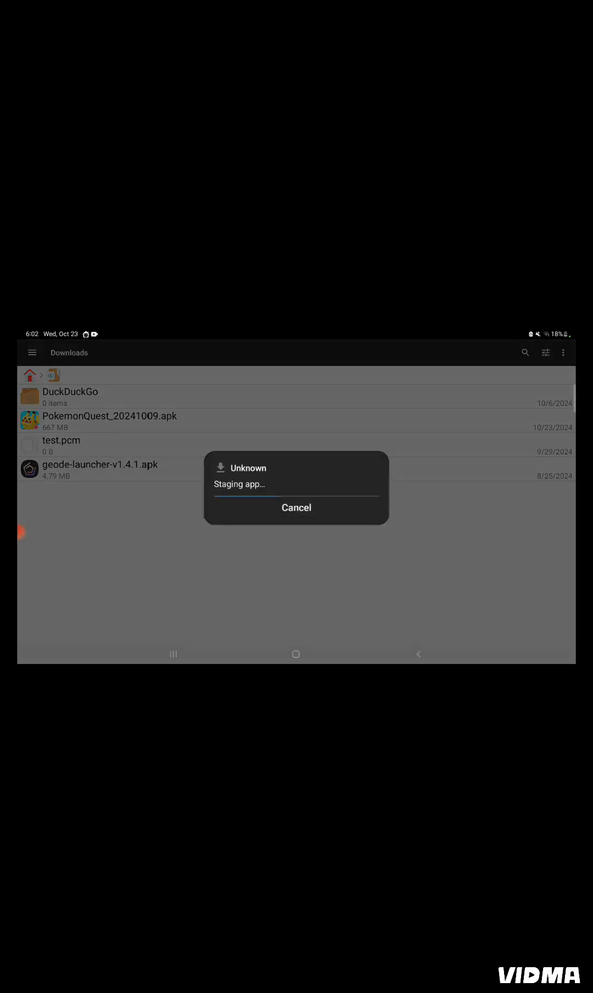